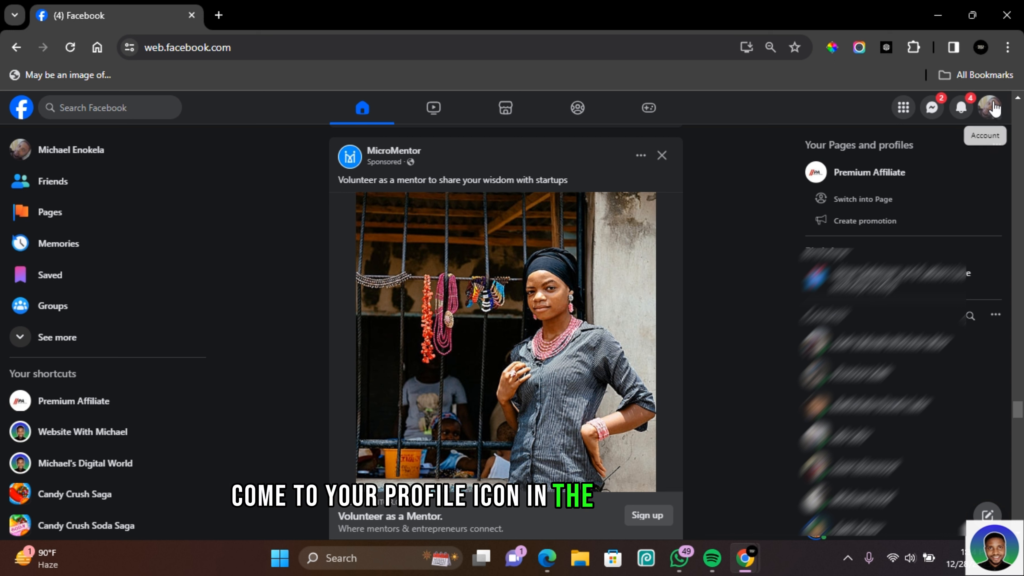
Switch from the personal profile into the Premium Affiliate Page and reach its Manage Page view
{"action": "left_click", "coordinate": [990, 107]}
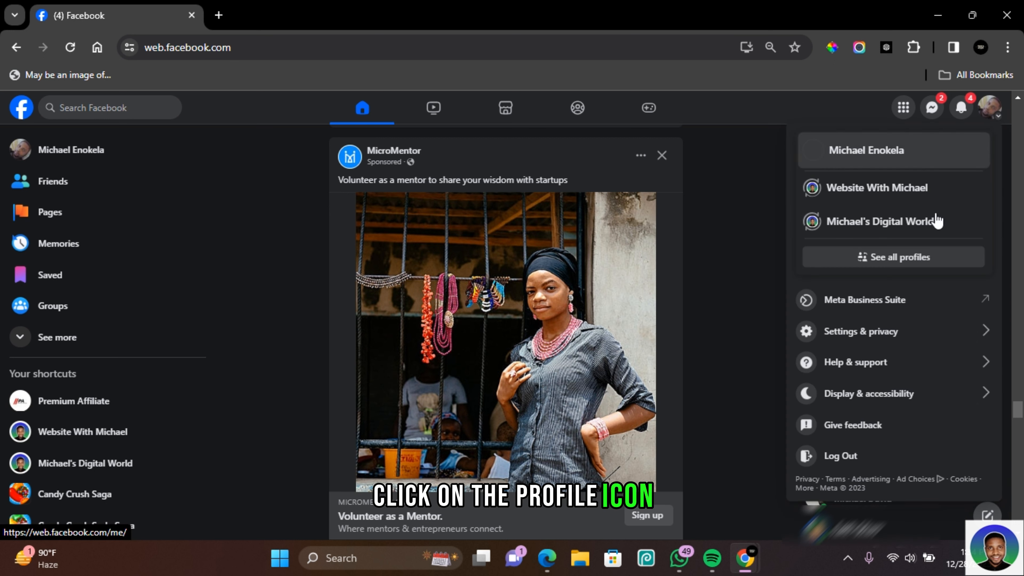
{"action": "left_click", "coordinate": [896, 256]}
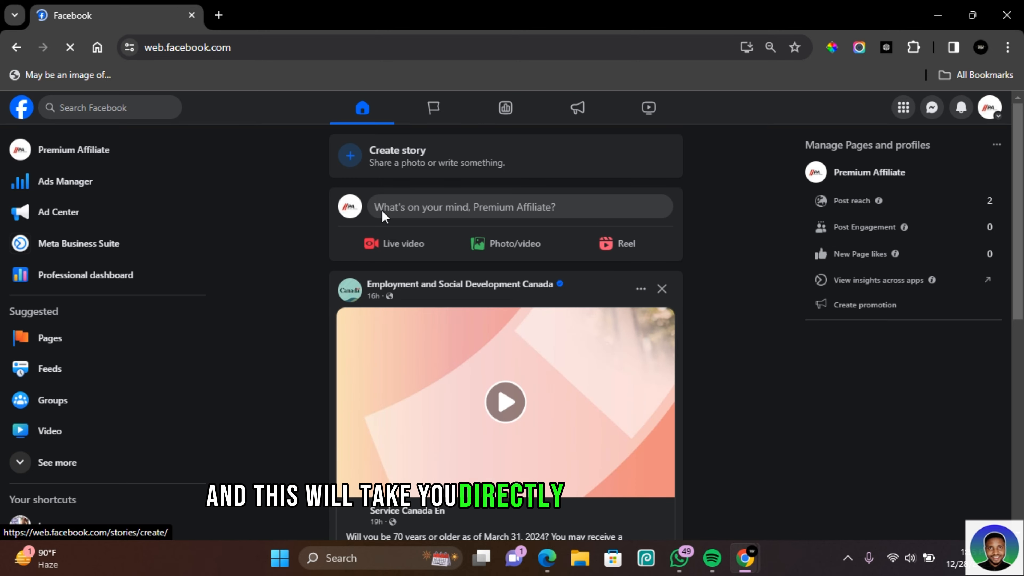
{"action": "left_click", "coordinate": [75, 150]}
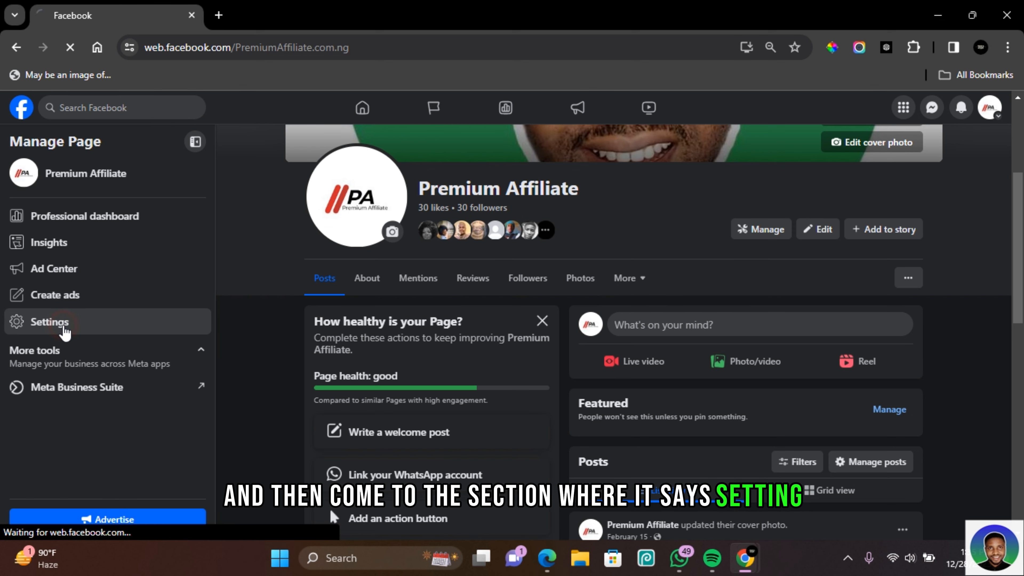
Reach the Page's Privacy Settings and Tools section from its settings
{"action": "left_click", "coordinate": [50, 321]}
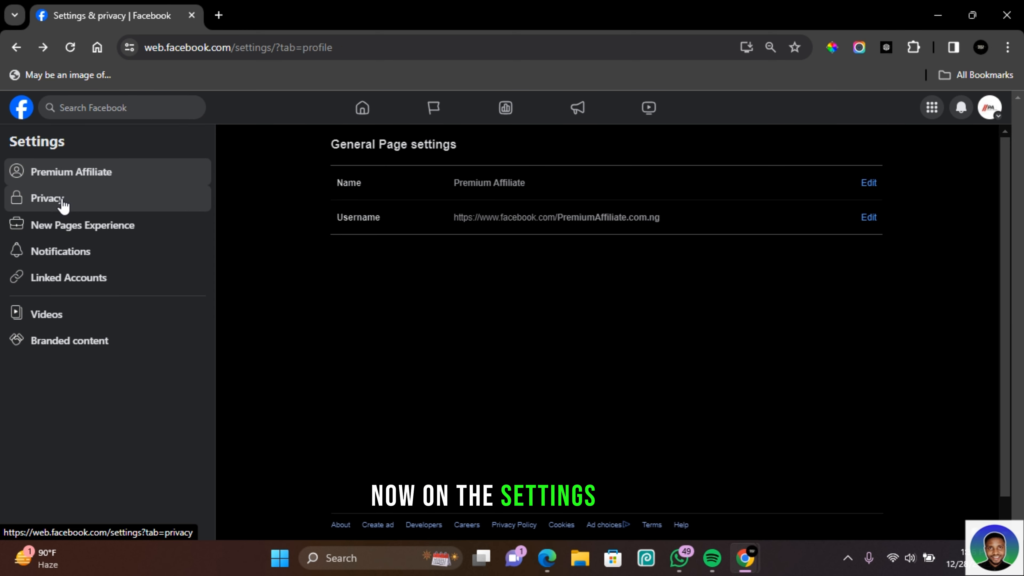
{"action": "left_click", "coordinate": [47, 198]}
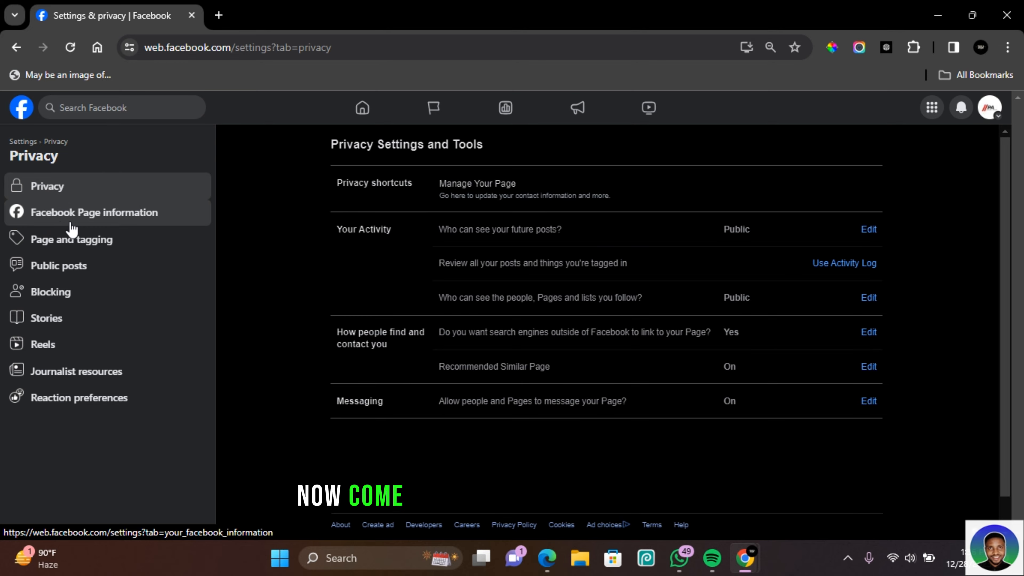
{"action": "mouse_move", "coordinate": [138, 221]}
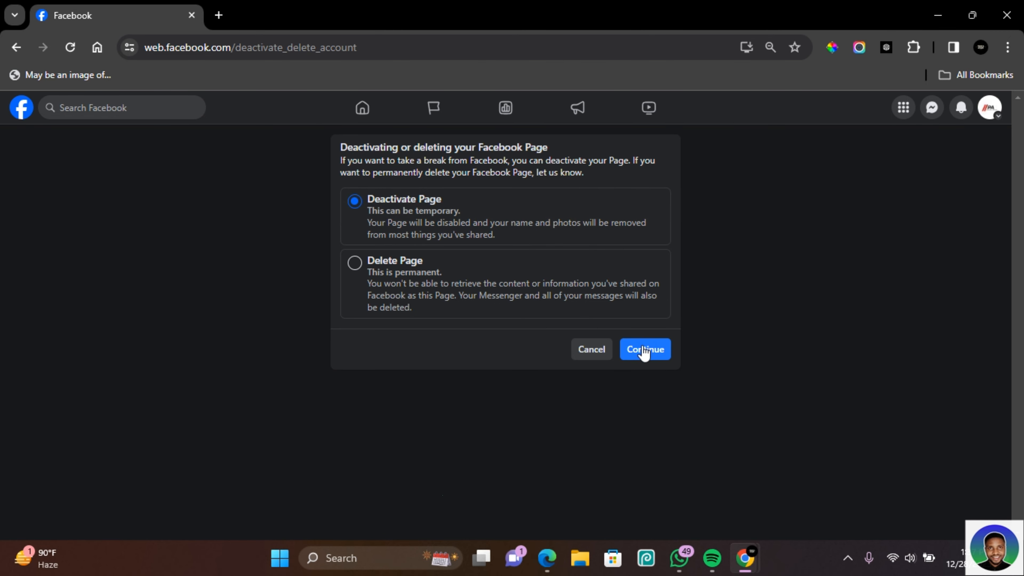
Deactivate the Page with 'This is temporary. I'll be back.' as the reason, returning to the personal home feed
{"action": "left_click", "coordinate": [642, 348]}
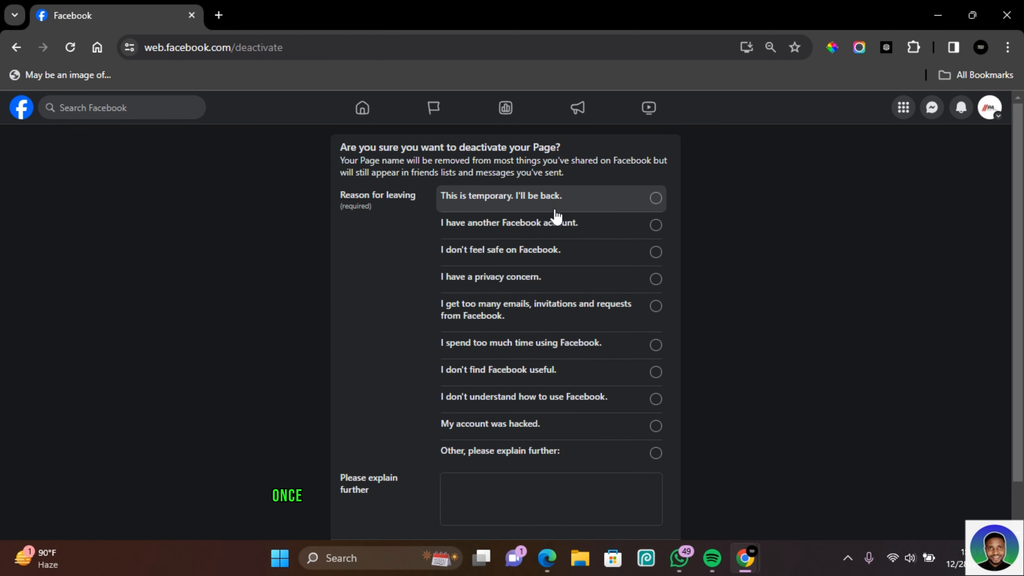
{"action": "left_click", "coordinate": [656, 198]}
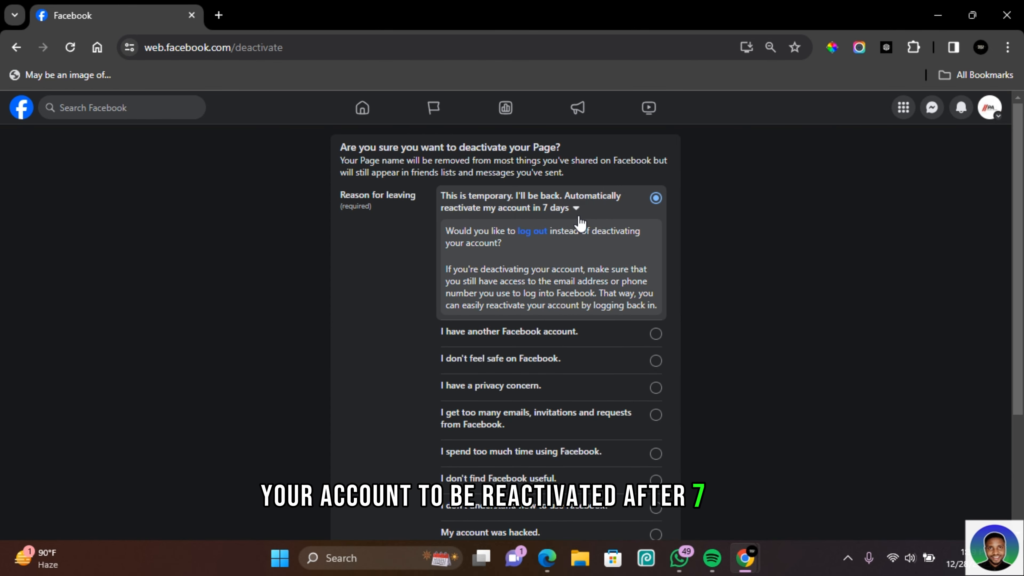
{"action": "scroll", "scroll_direction": "down", "scroll_amount": 3}
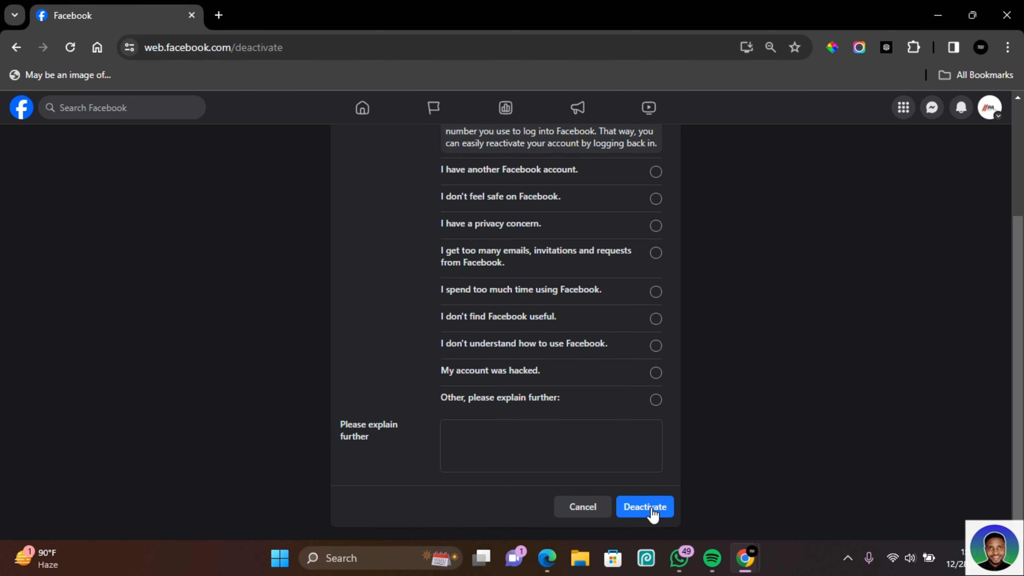
{"action": "left_click", "coordinate": [644, 506]}
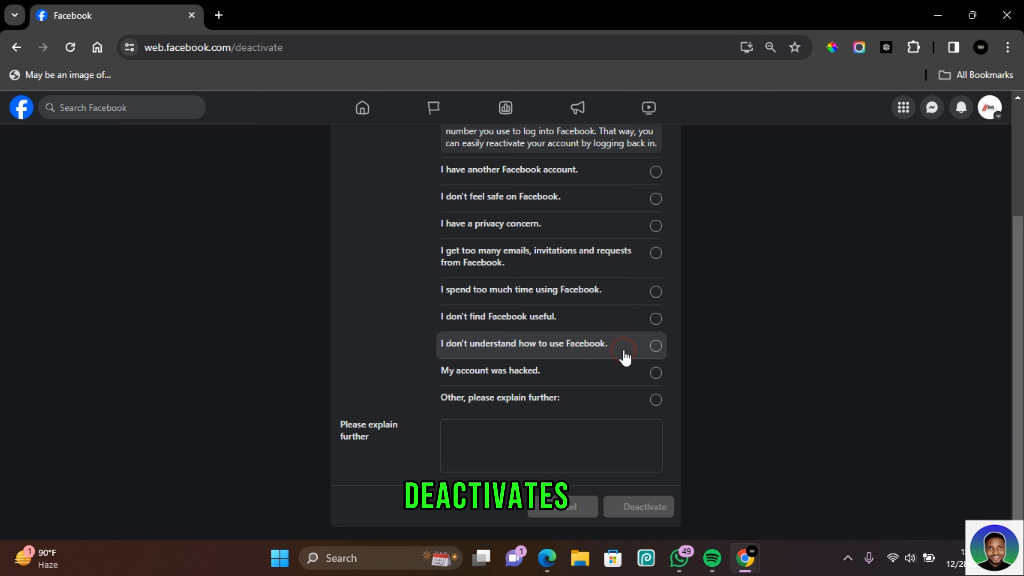
{"action": "left_click", "coordinate": [646, 506]}
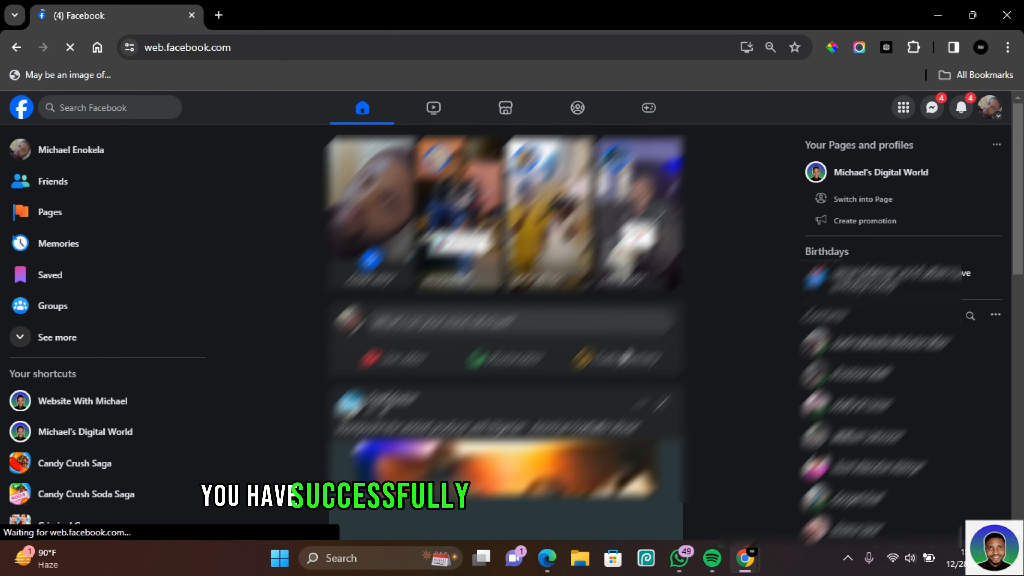